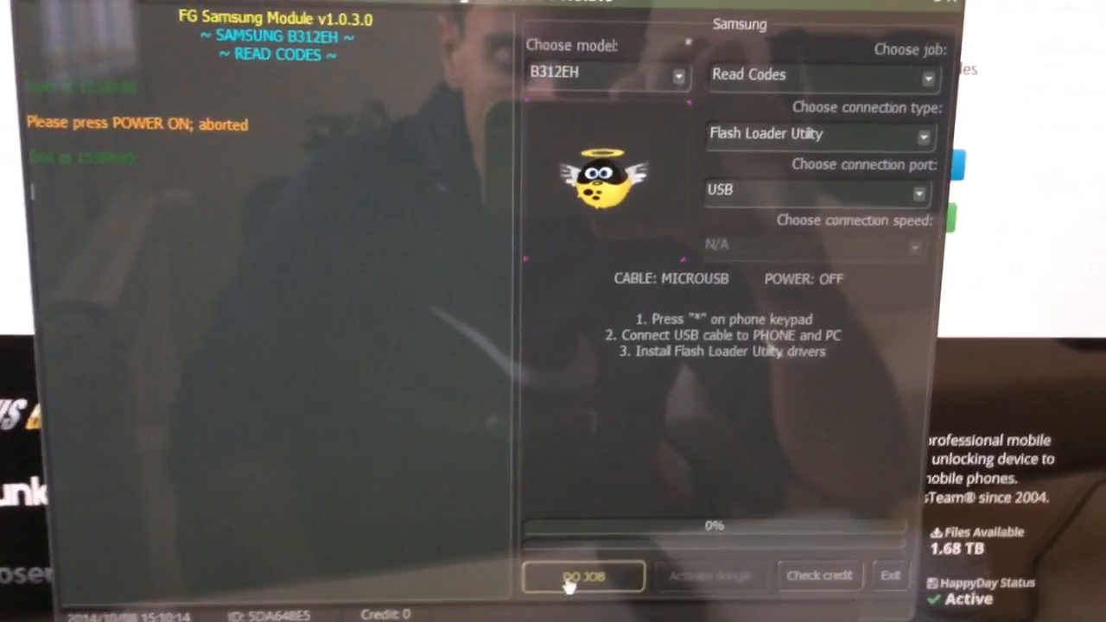
- Run the Read Codes job for the B312EH over USB with Flash Loader Utility
left_click(584, 575)
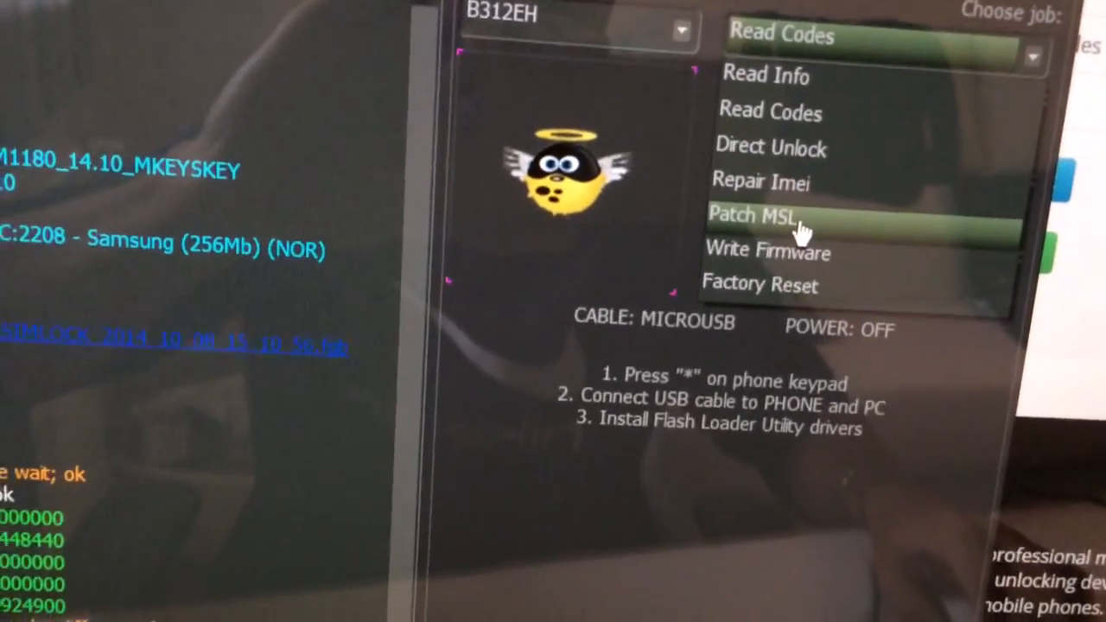
- Cycle the job selection through Patch MSL and Write Firmware, then back toward Patch MSL
left_click(754, 215)
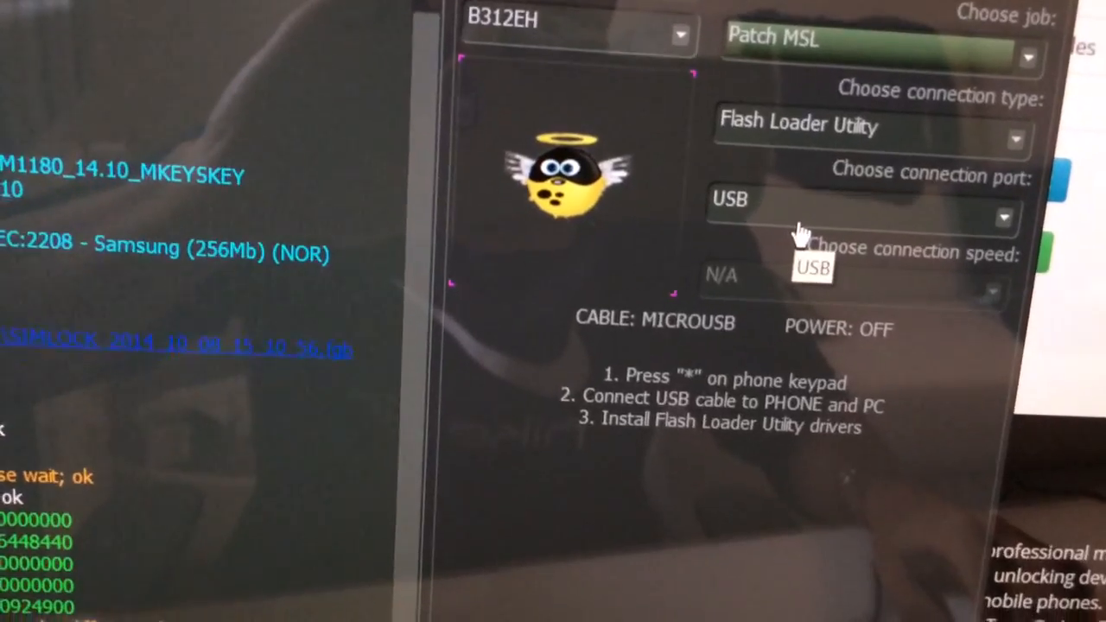
left_click(864, 41)
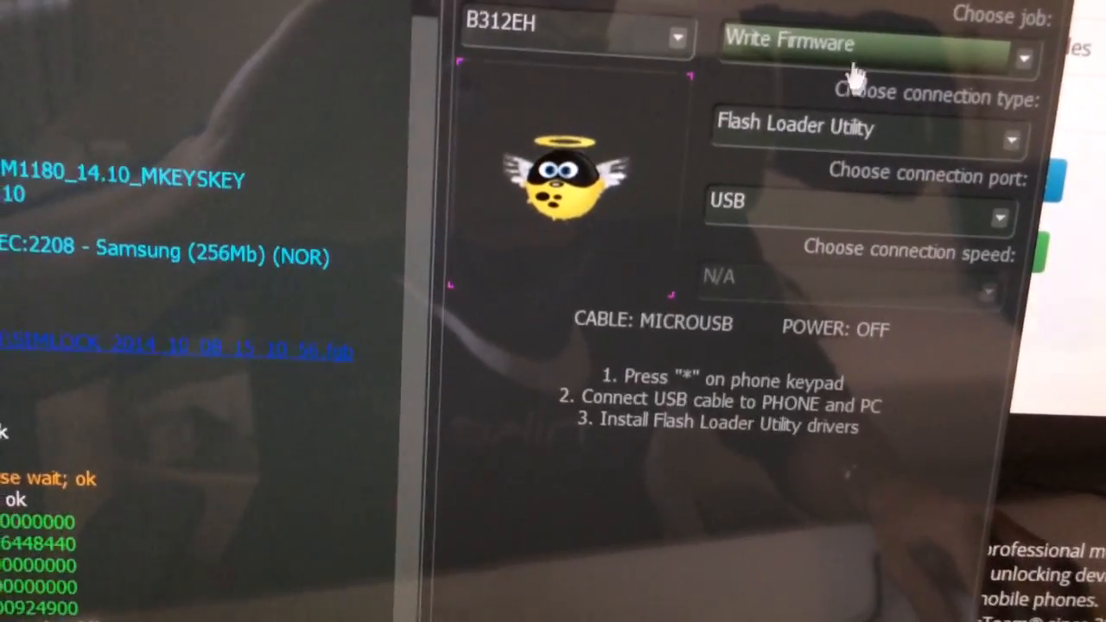
left_click(874, 43)
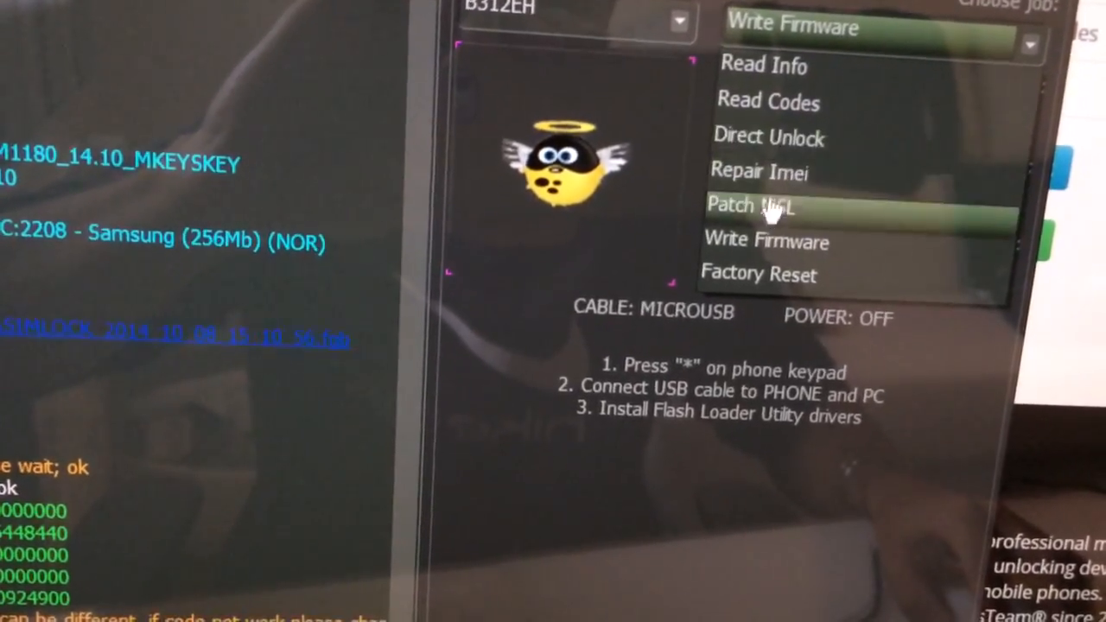
left_click(750, 206)
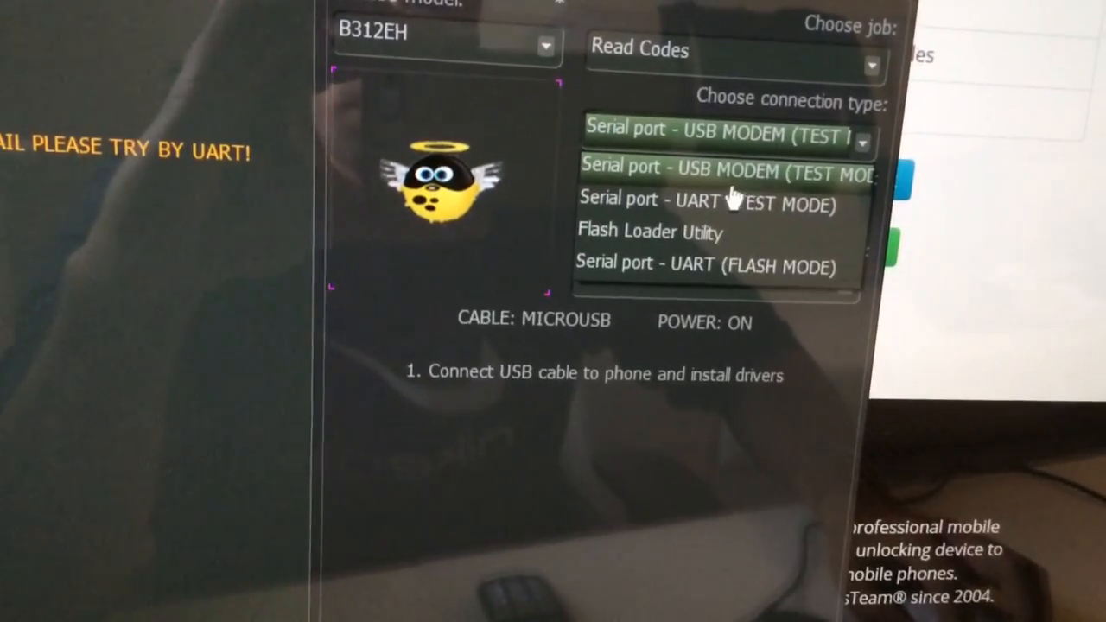
- Choose Serial port - USB MODEM (TEST MODE) as the Read Codes connection type
left_click(726, 166)
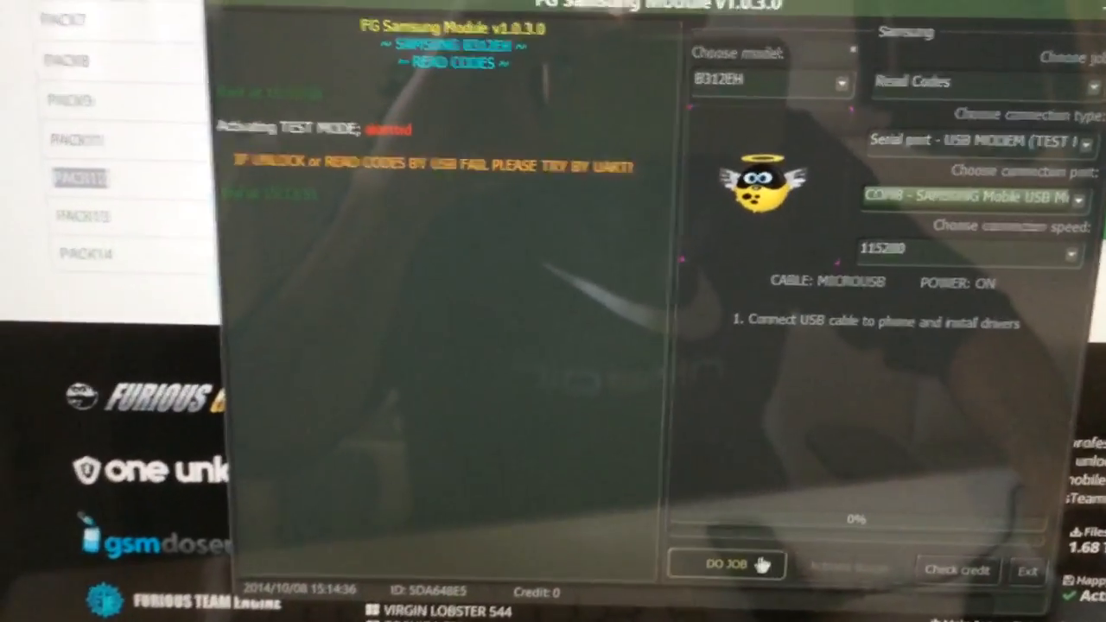
- Run Read Codes over the test-mode USB modem connection at 115200
left_click(726, 567)
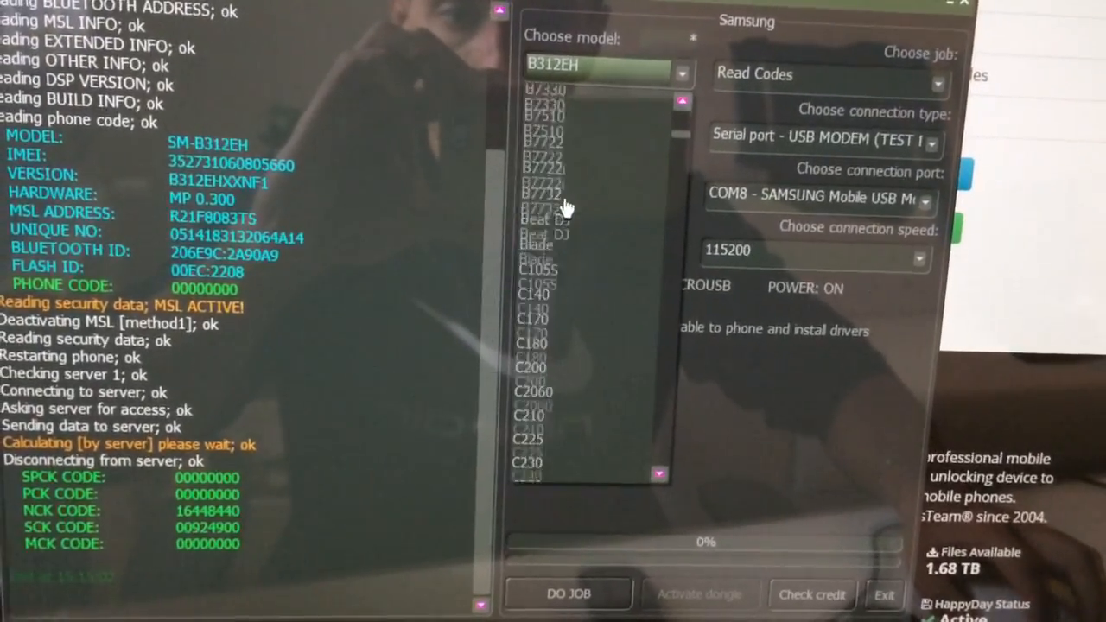
scroll("down", 3)
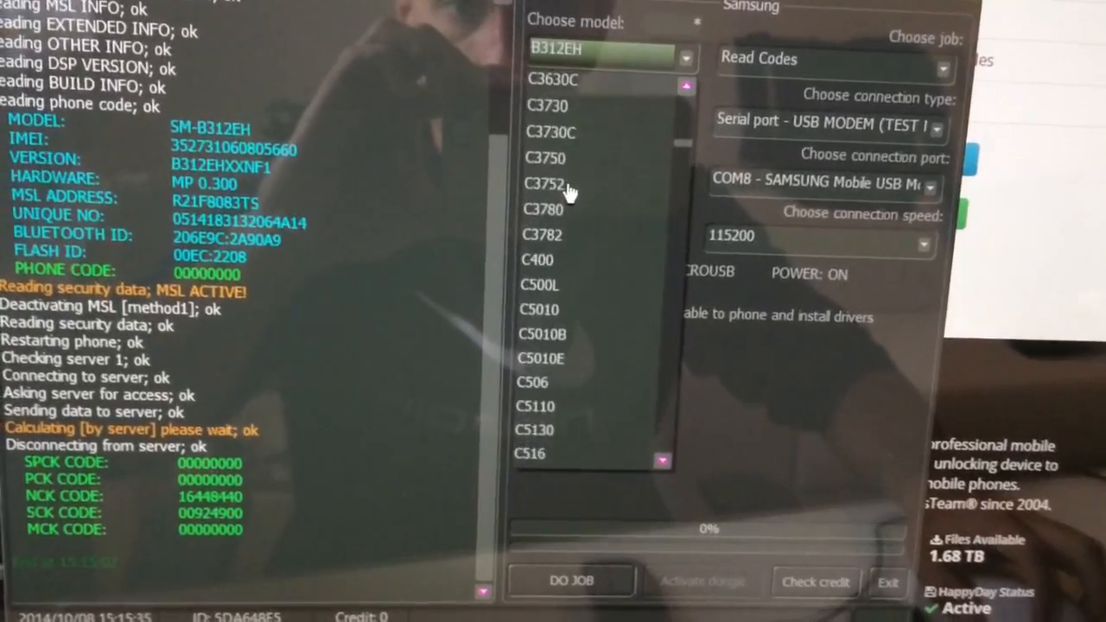